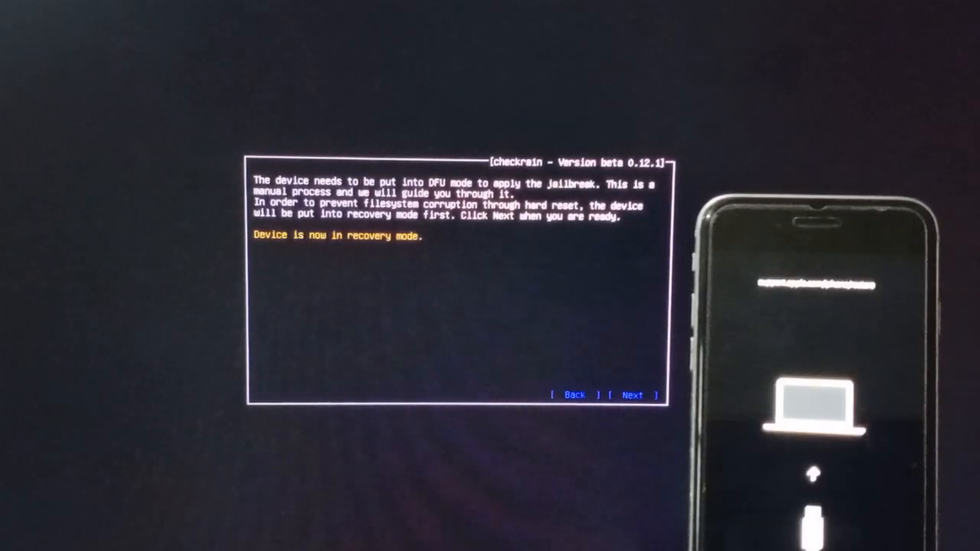
Continue from recovery mode into the DFU steps so checkra1n jailbreaks the iPhone
click(631, 395)
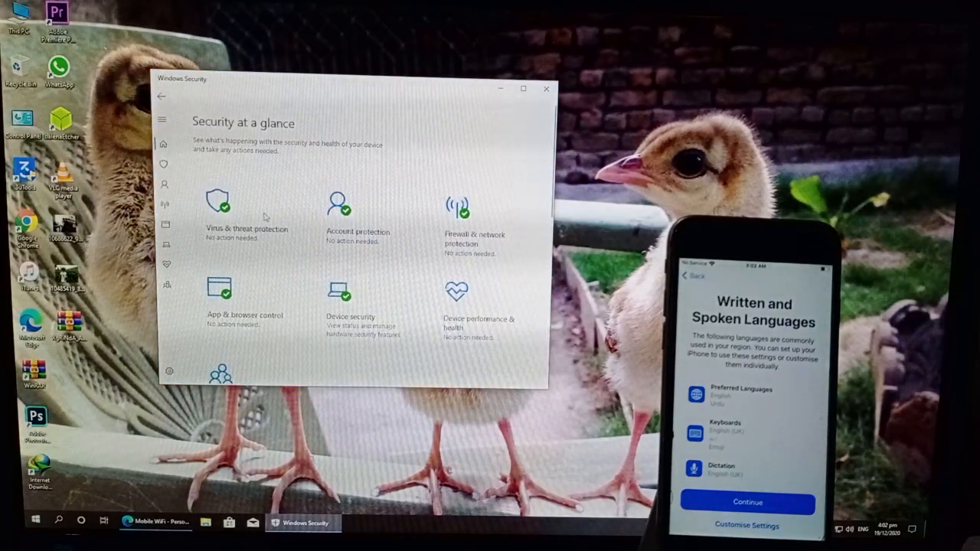
Switch Real-time protection off under Virus & threat protection's Manage settings
click(219, 206)
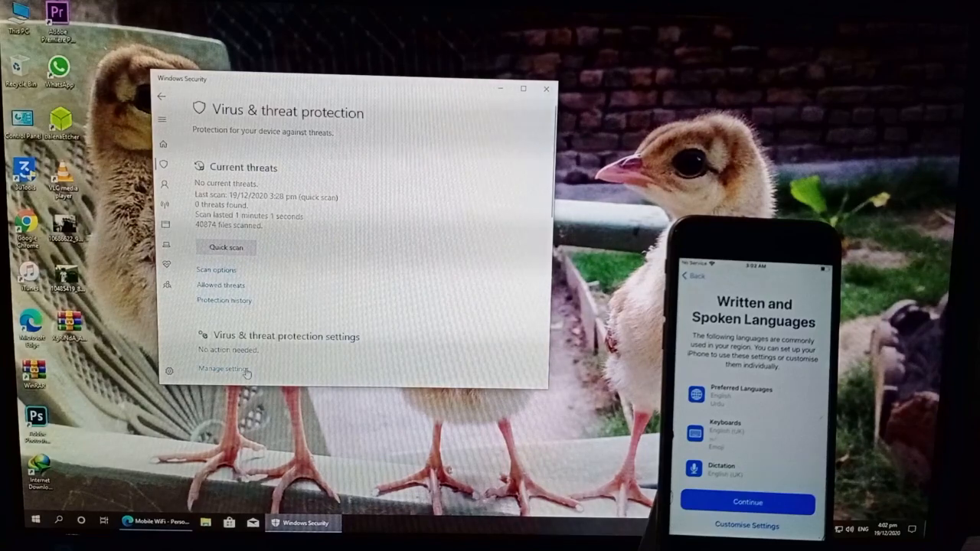
click(226, 367)
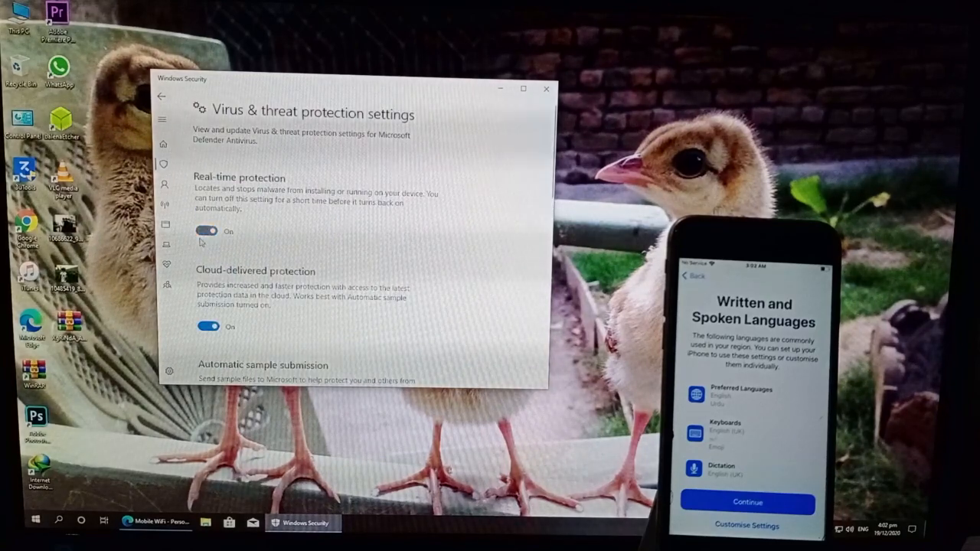
click(207, 232)
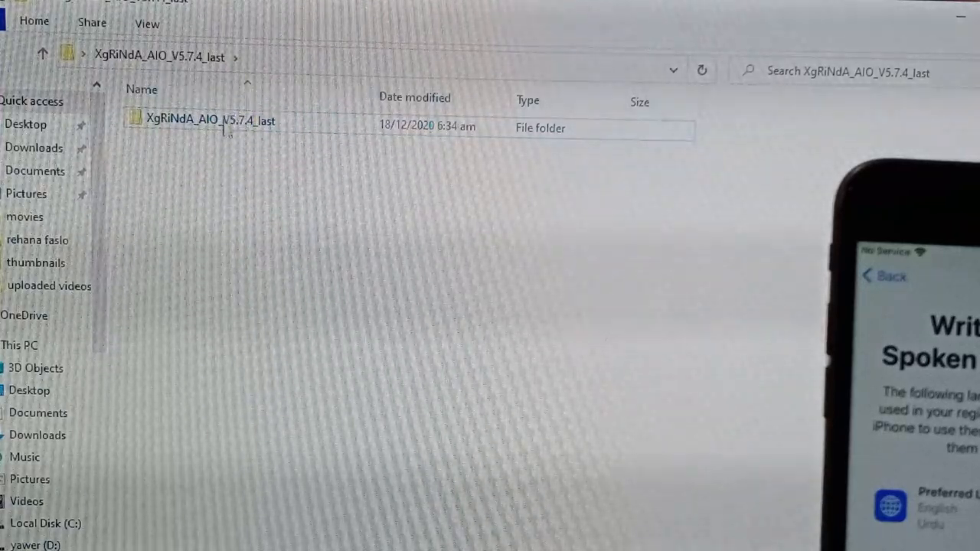
Enter the XgRiNdA_AIO_V5.7.4_last folder and bring XgRiNdA_IB.exe into view
double_click(211, 119)
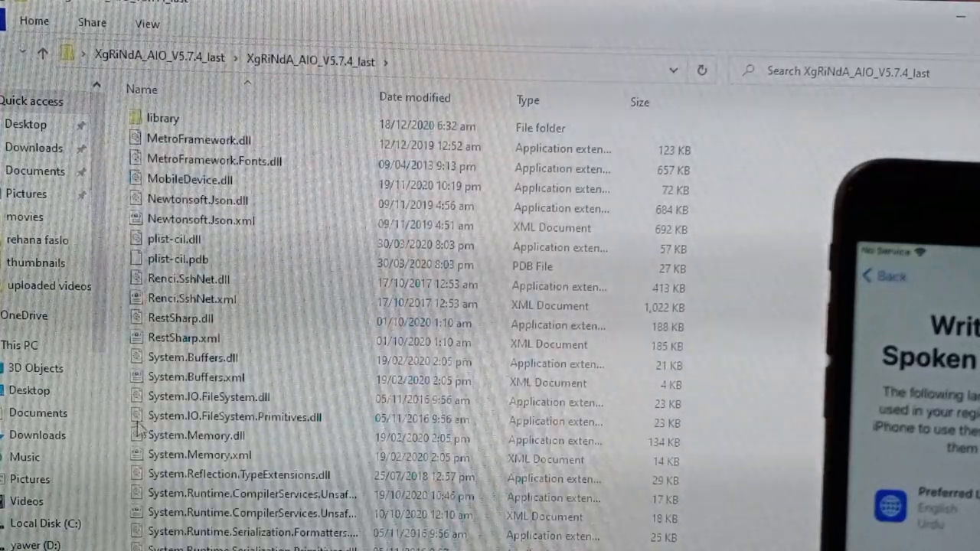
scroll(down, 3)
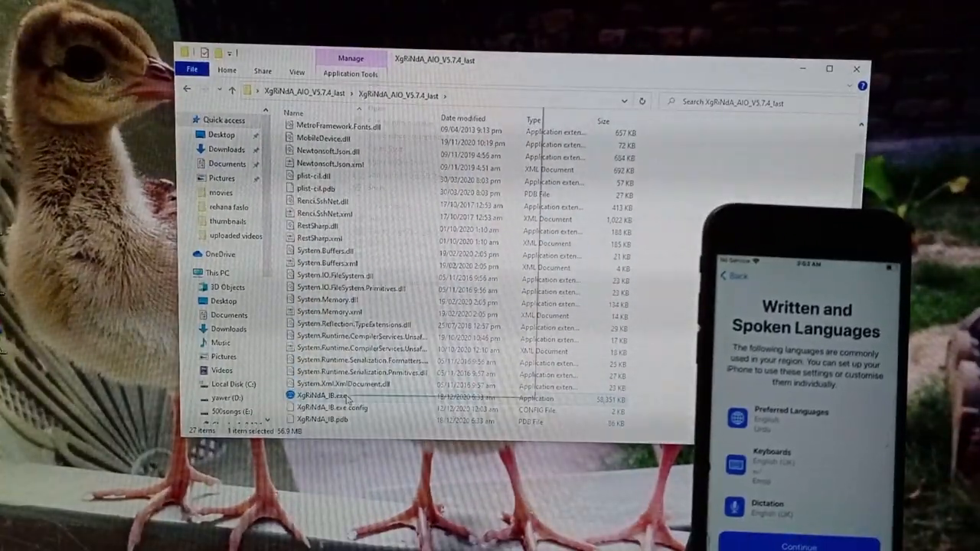
Run XgRiNdA_IB.exe as administrator so the jailbroken, unactivated iPhone is detected
right_click(318, 396)
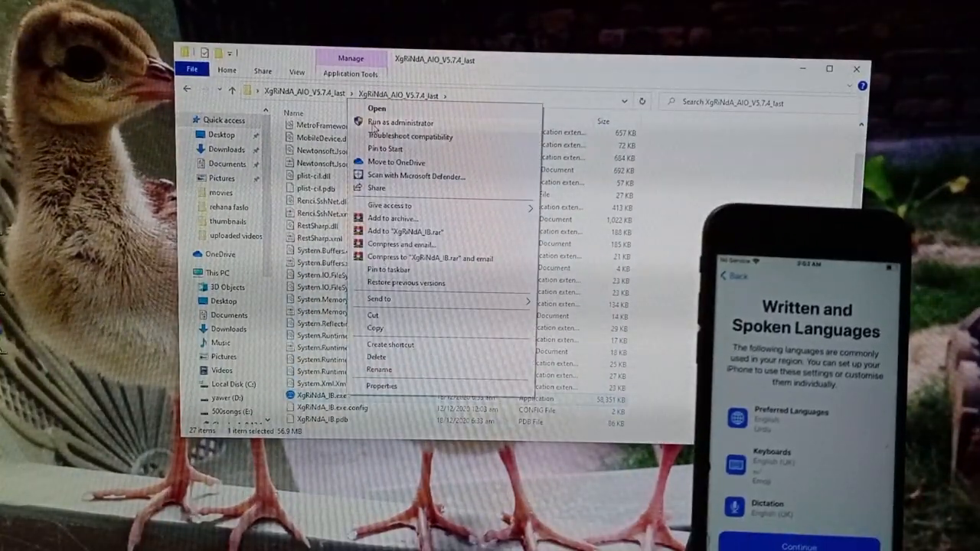
click(401, 122)
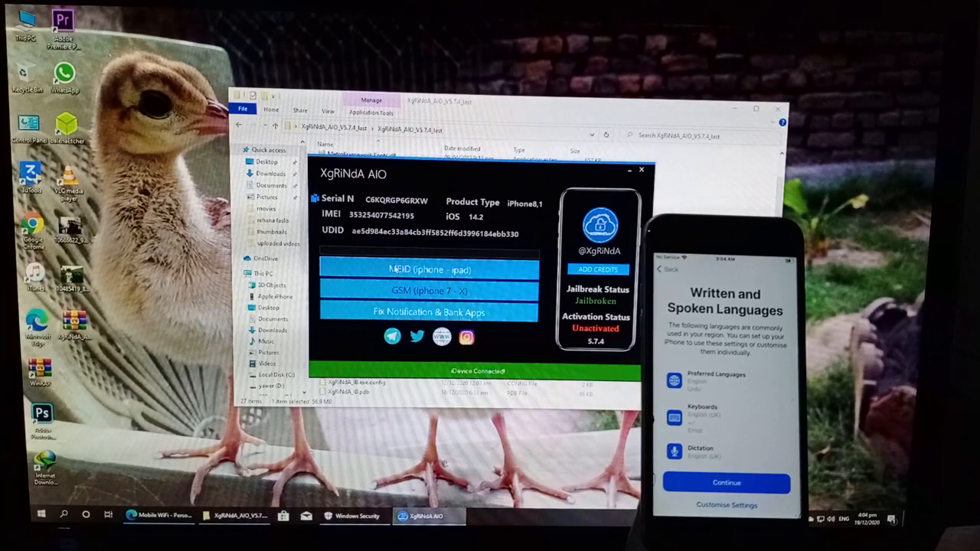
Start the MEID (iphone - ipad) bypass and confirm the prompt, ending in an SSH error
click(429, 269)
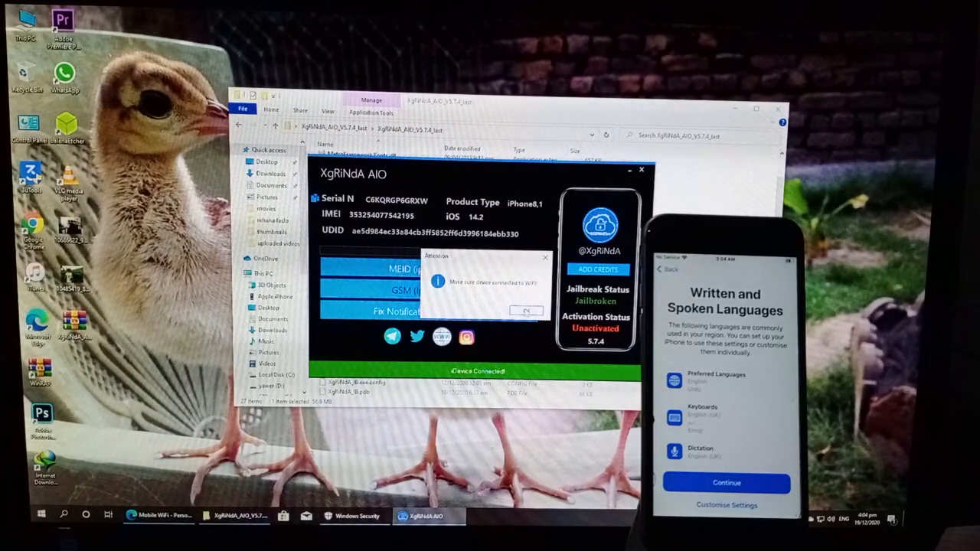
click(527, 311)
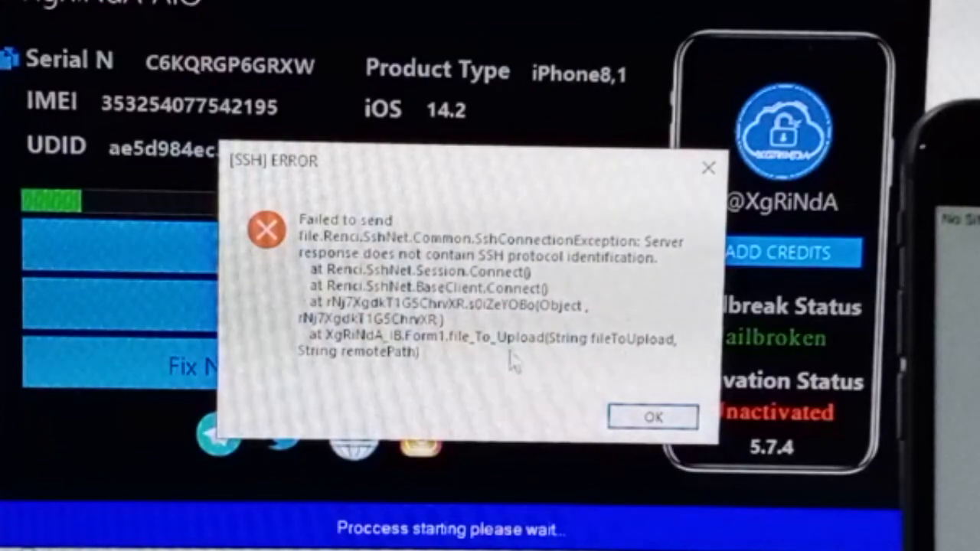
mouse_move(344, 268)
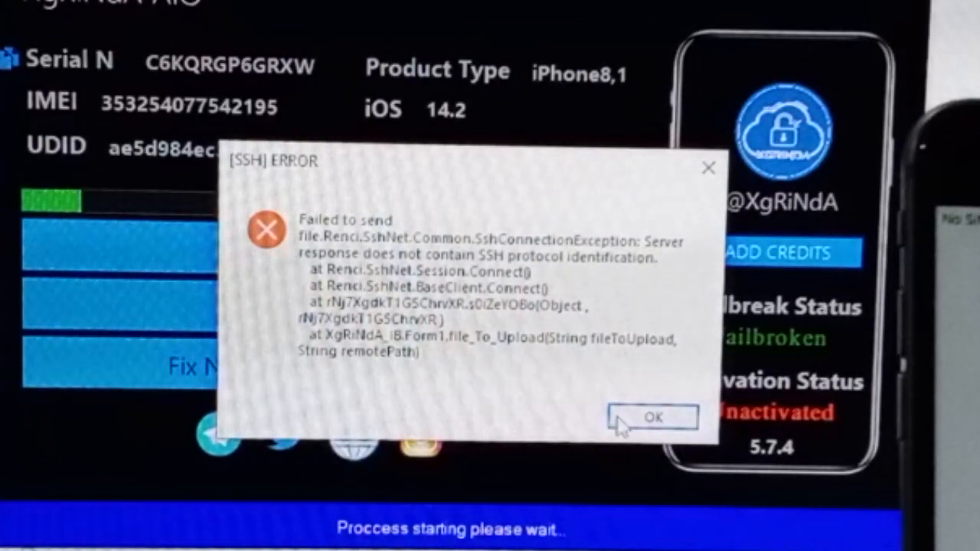
Dismiss the [SSH] ERROR dialog and return to the tool's folder in File Explorer
click(652, 416)
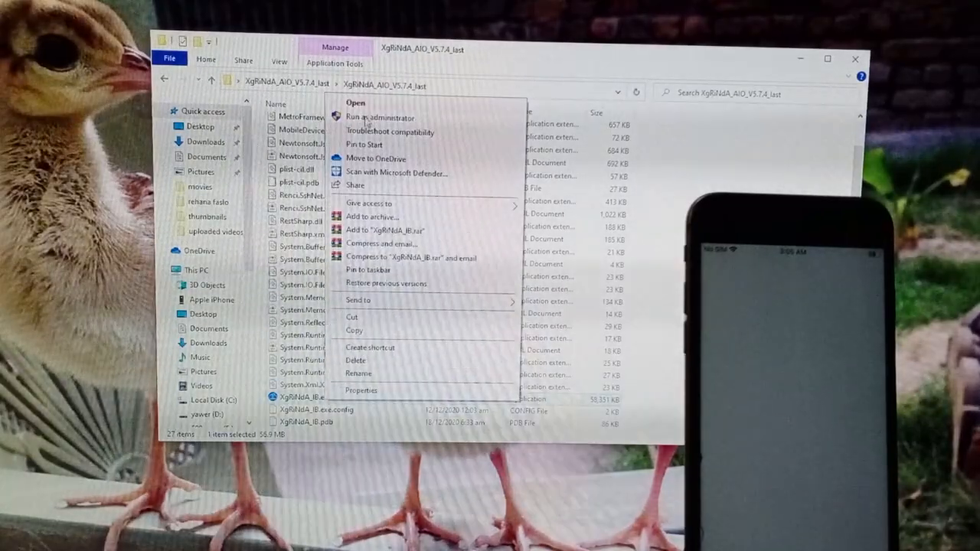
Run XgRiNdA_IB.exe as administrator again, now reporting Jailbroken and Activated
click(380, 116)
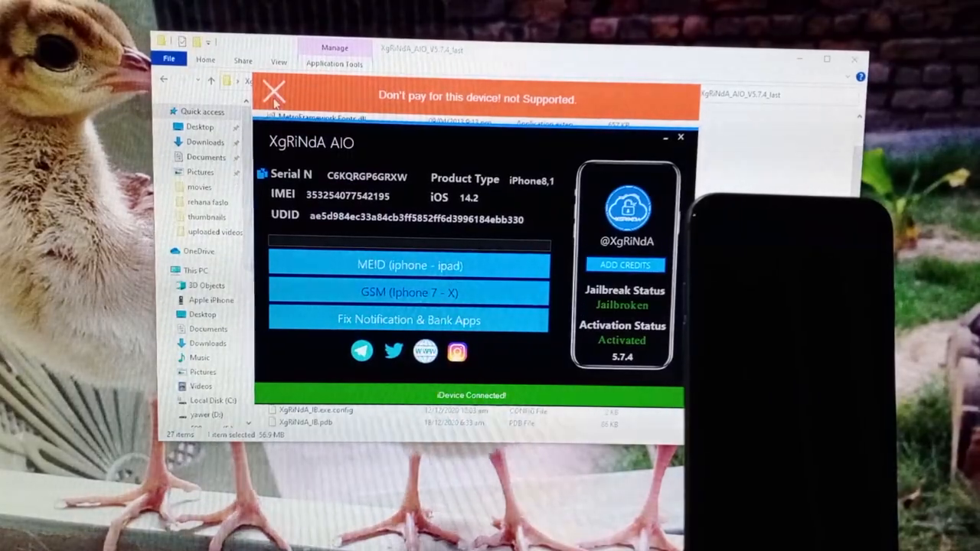
Close the not-supported warning bar and rerun the MEID (iphone - ipad) activation with confirmation
click(272, 88)
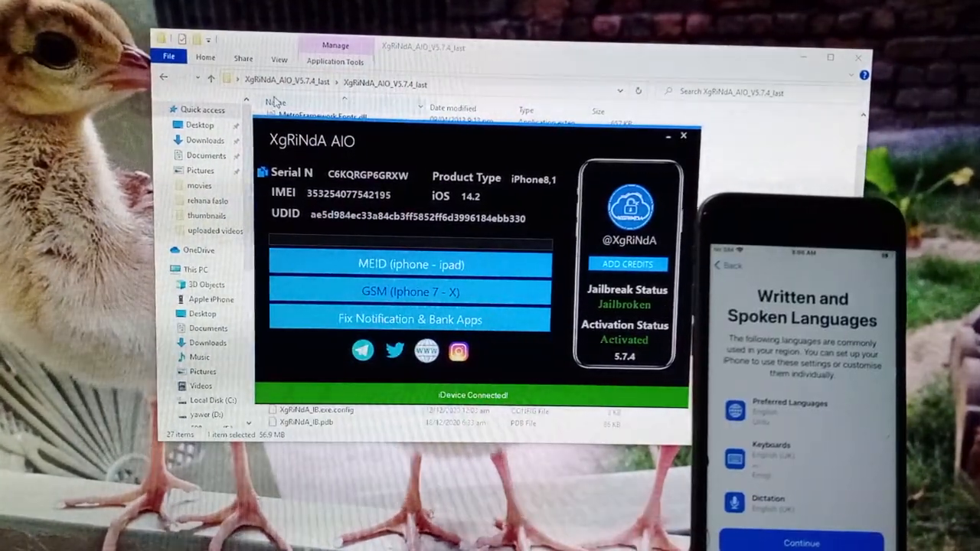
click(411, 263)
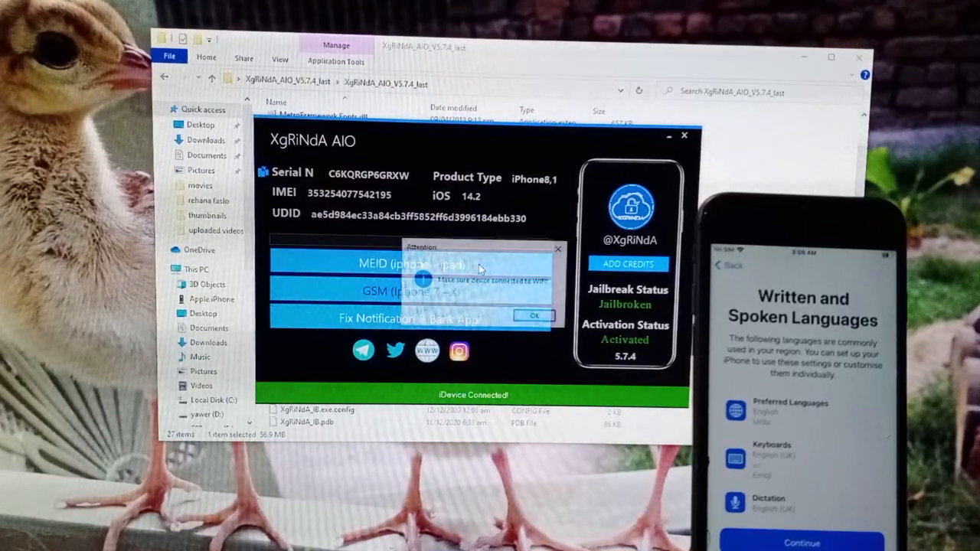
click(533, 315)
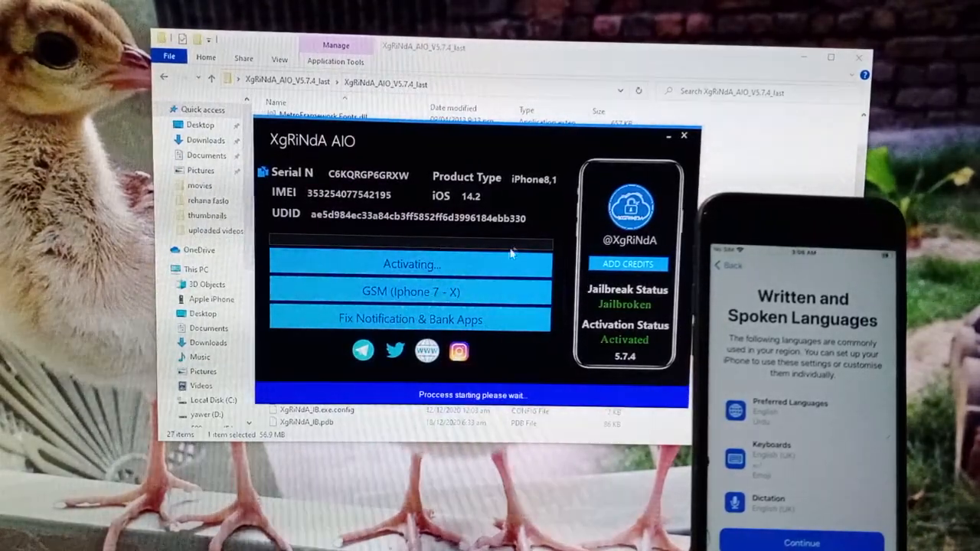
mouse_move(566, 268)
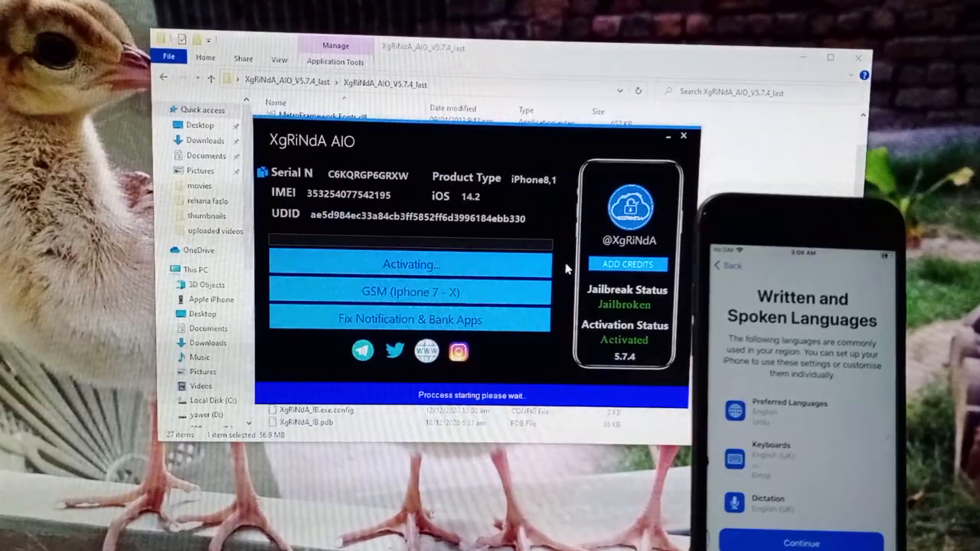